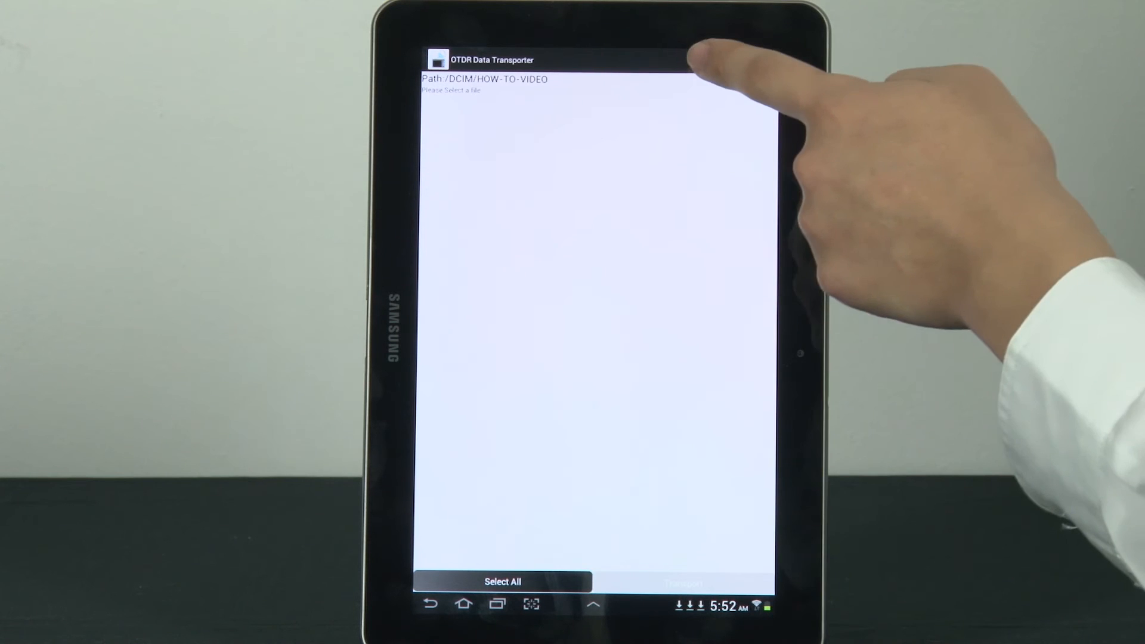
Refresh the HOW-TO-VIDEO folder, check the SOR trace and bring up the transport destination choices.
click(705, 60)
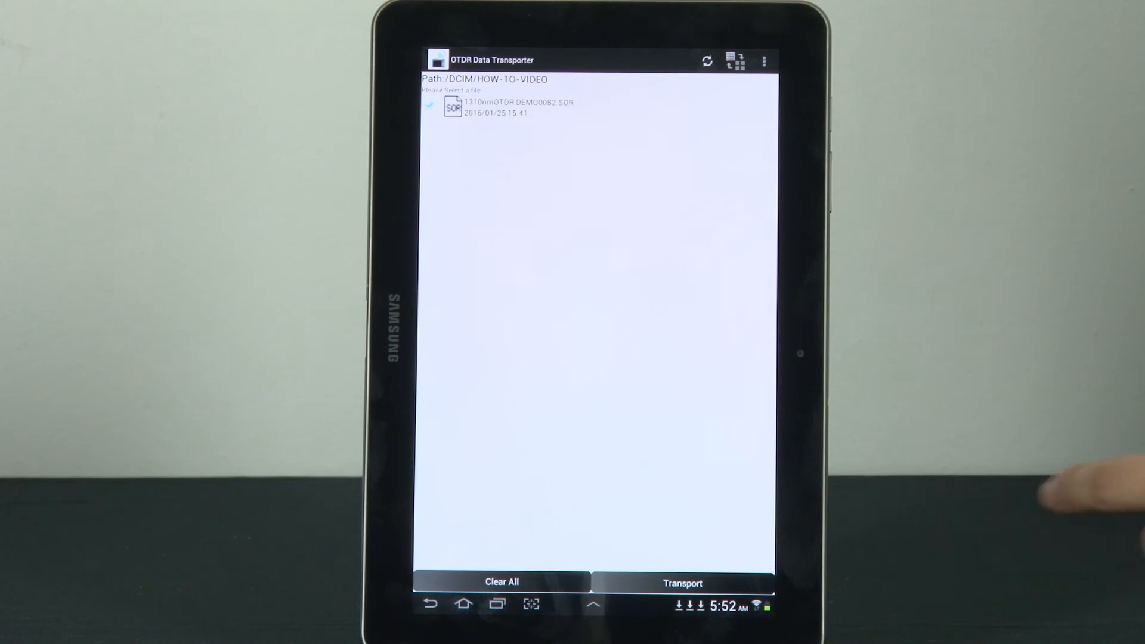
click(682, 583)
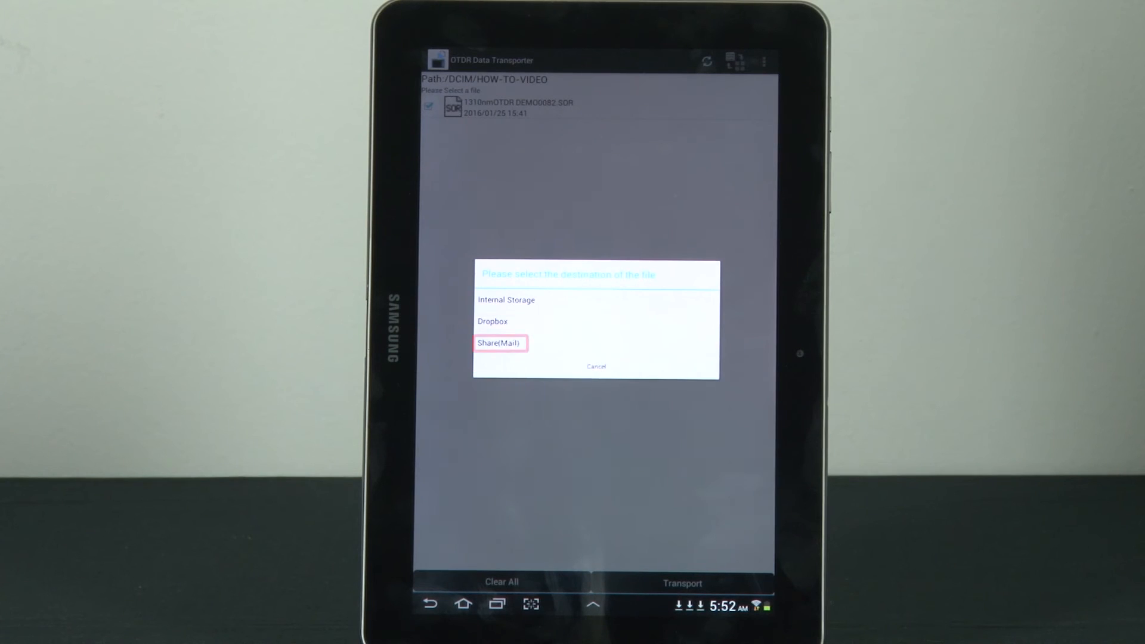